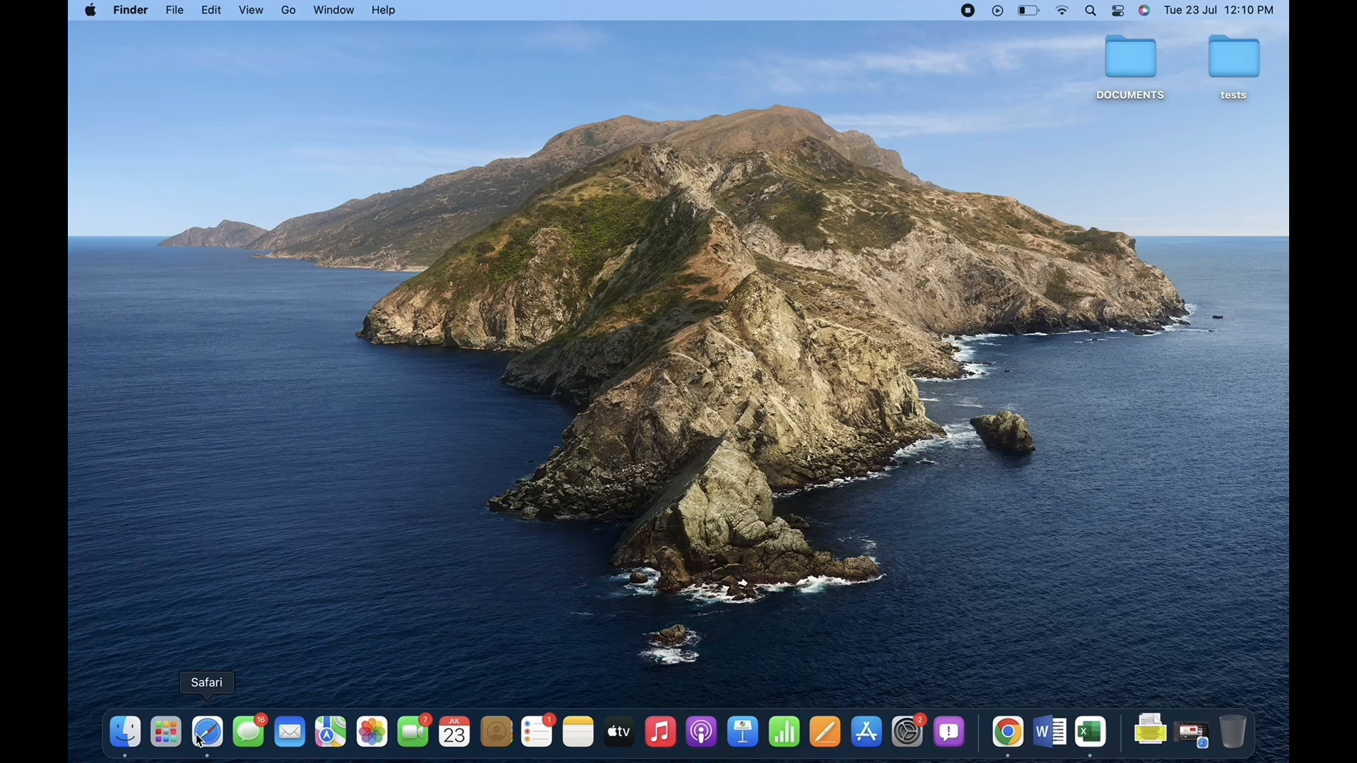
pyautogui.moveTo(1007, 732)
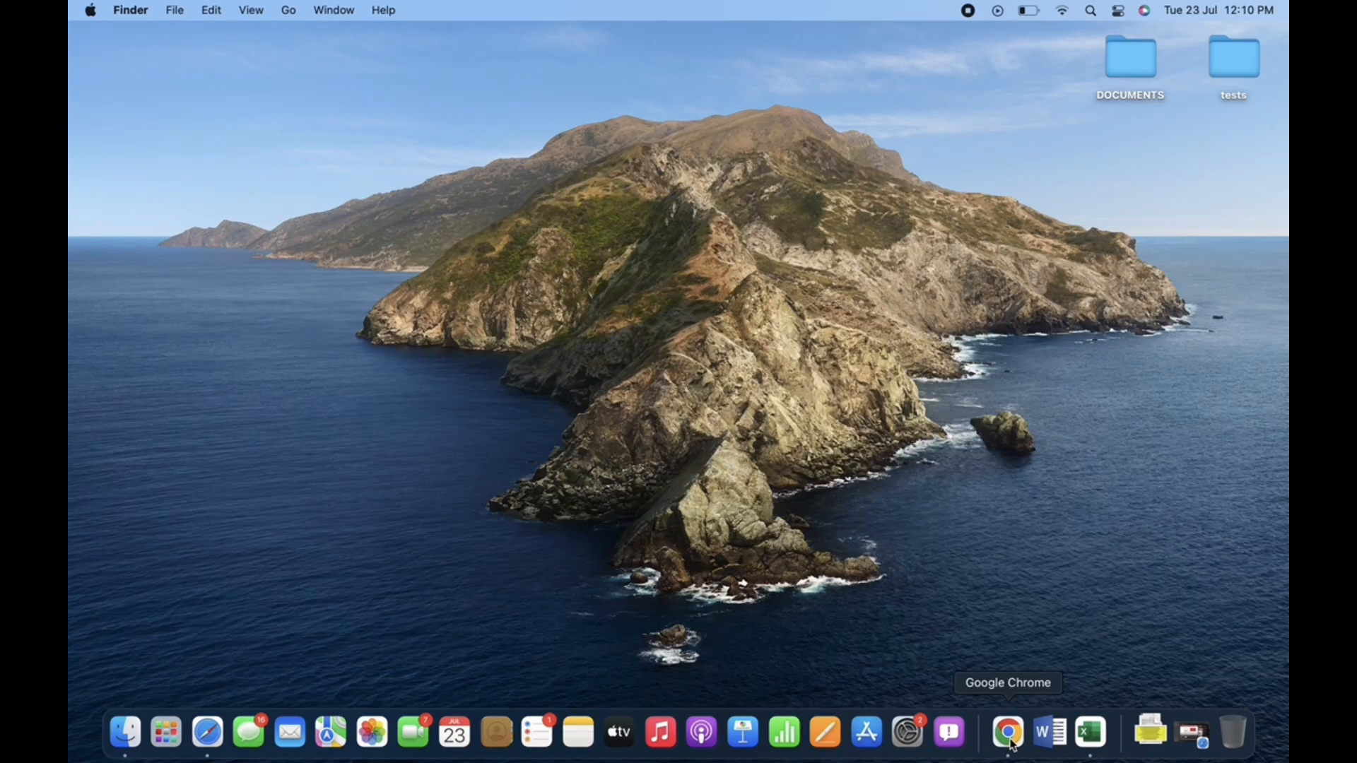
# Launch Chrome from the Dock and search 'chase bank' to load chase.com
pyautogui.click(1006, 733)
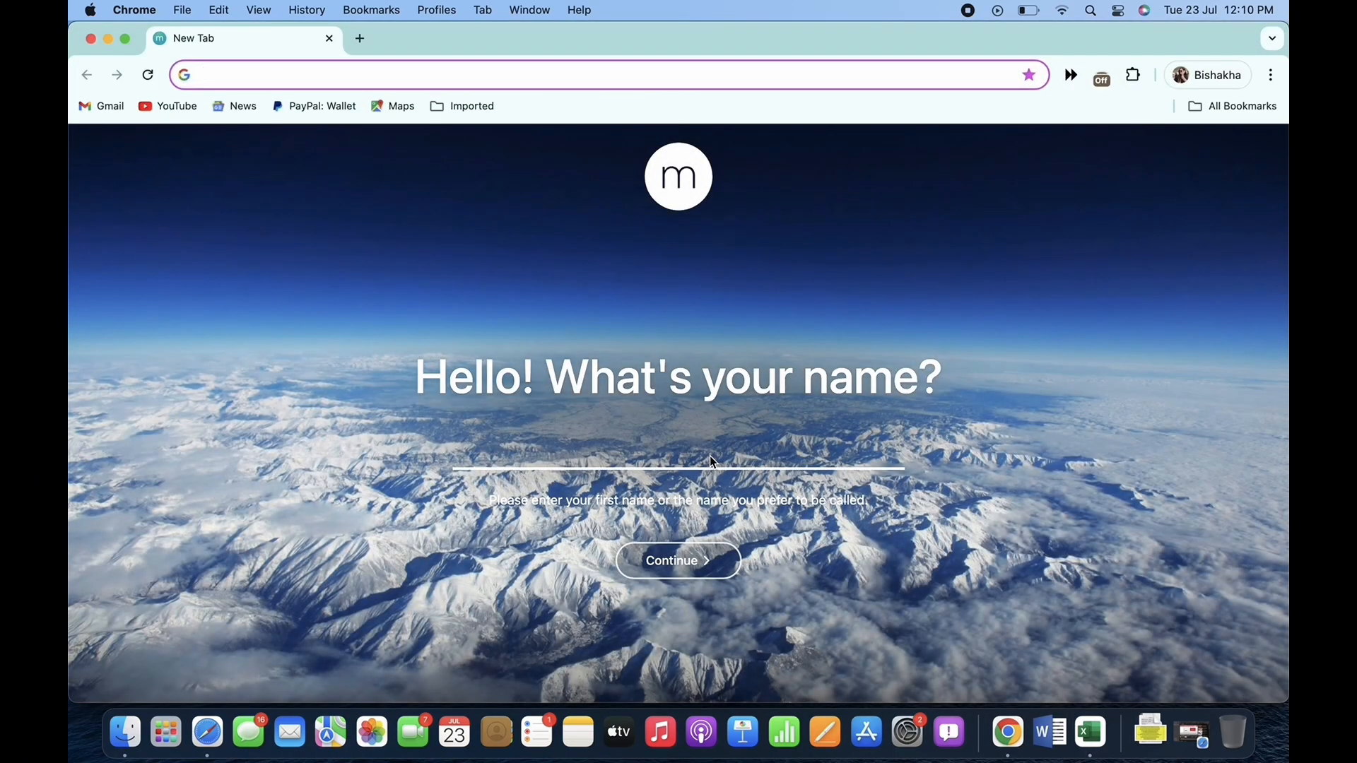
pyautogui.write('chase bank')
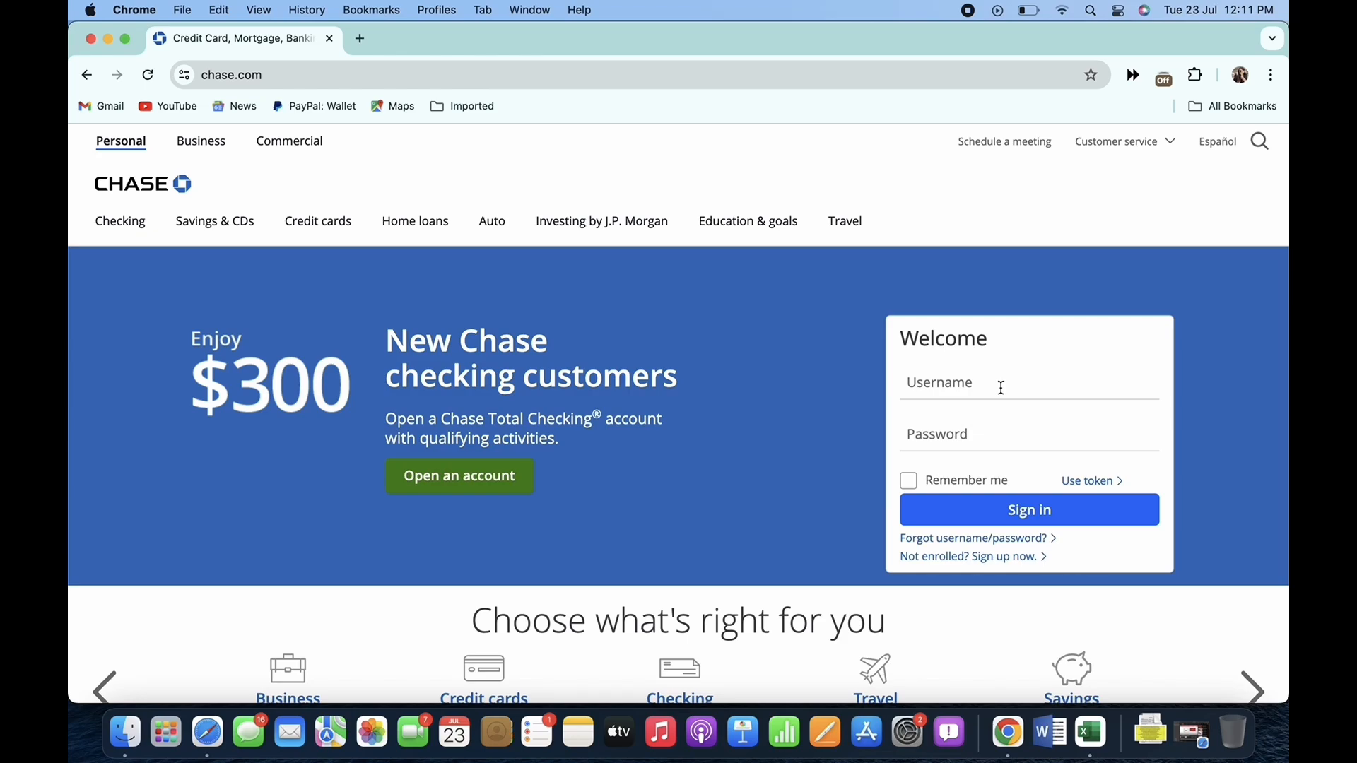
pyautogui.write('bishakhaa')
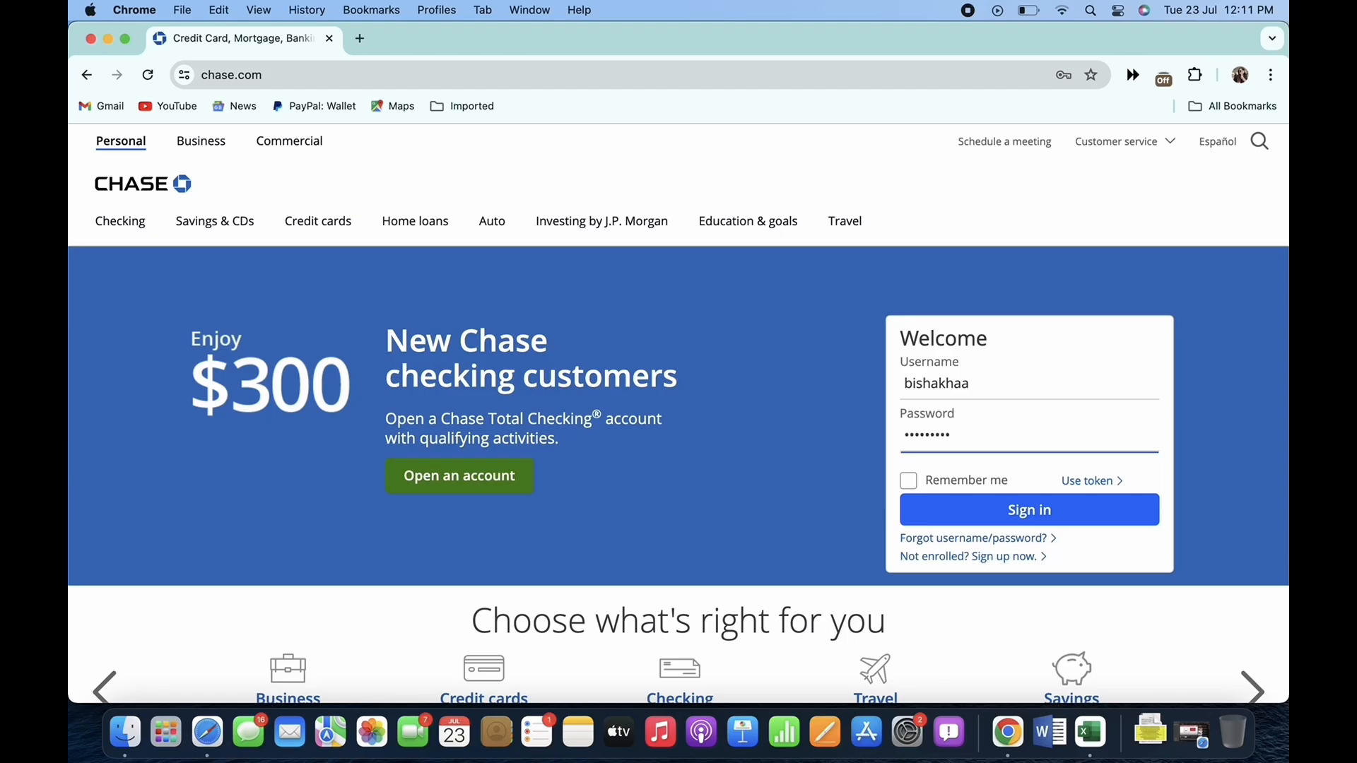
pyautogui.click(1029, 509)
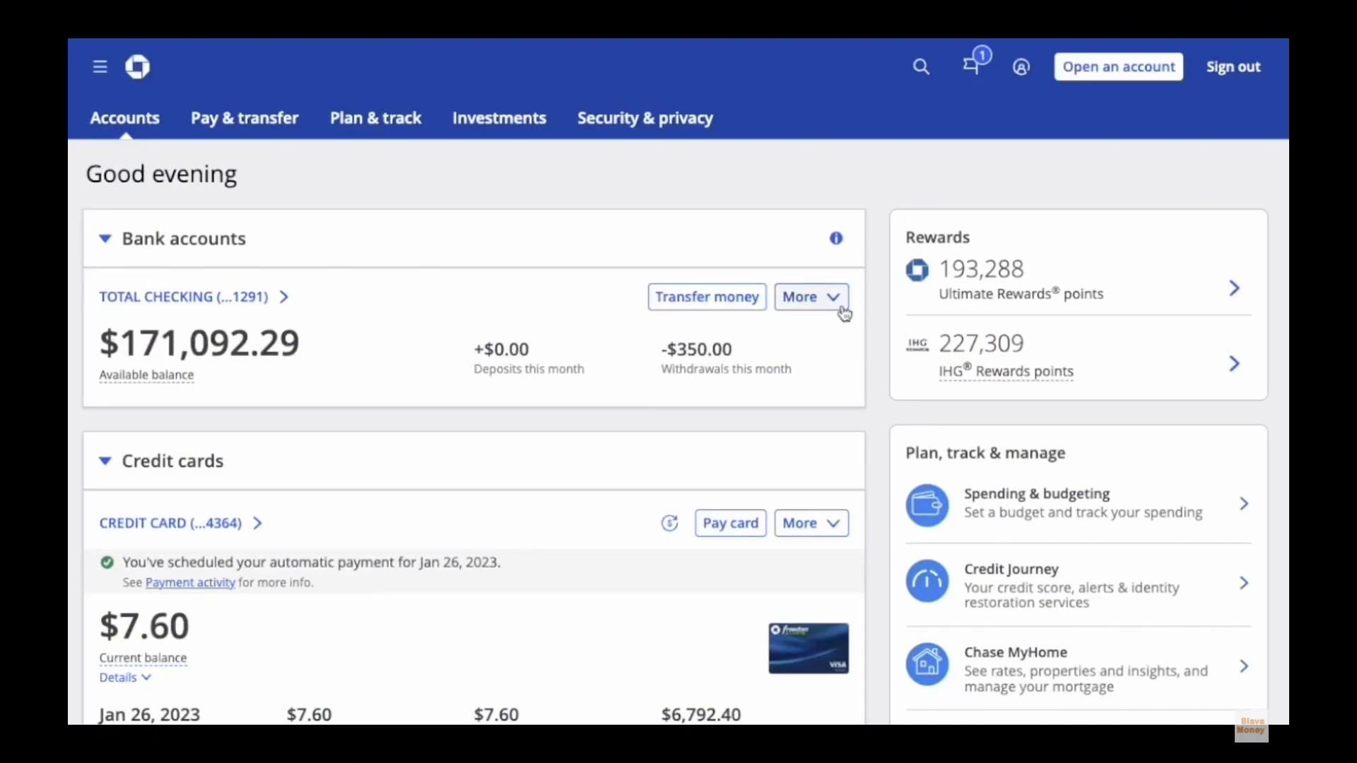
# From the TOTAL CHECKING card's More menu, open Statements & documents, then Statements
pyautogui.click(810, 297)
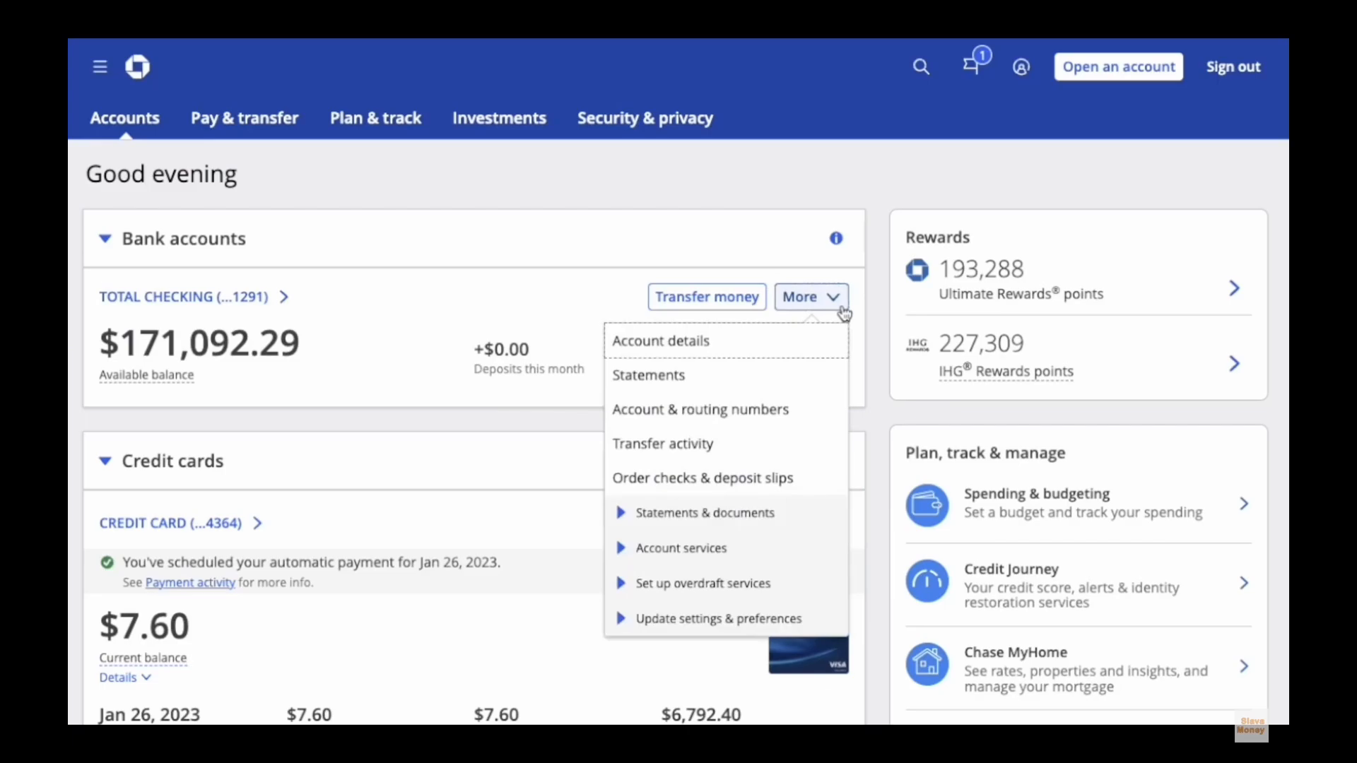
pyautogui.click(705, 513)
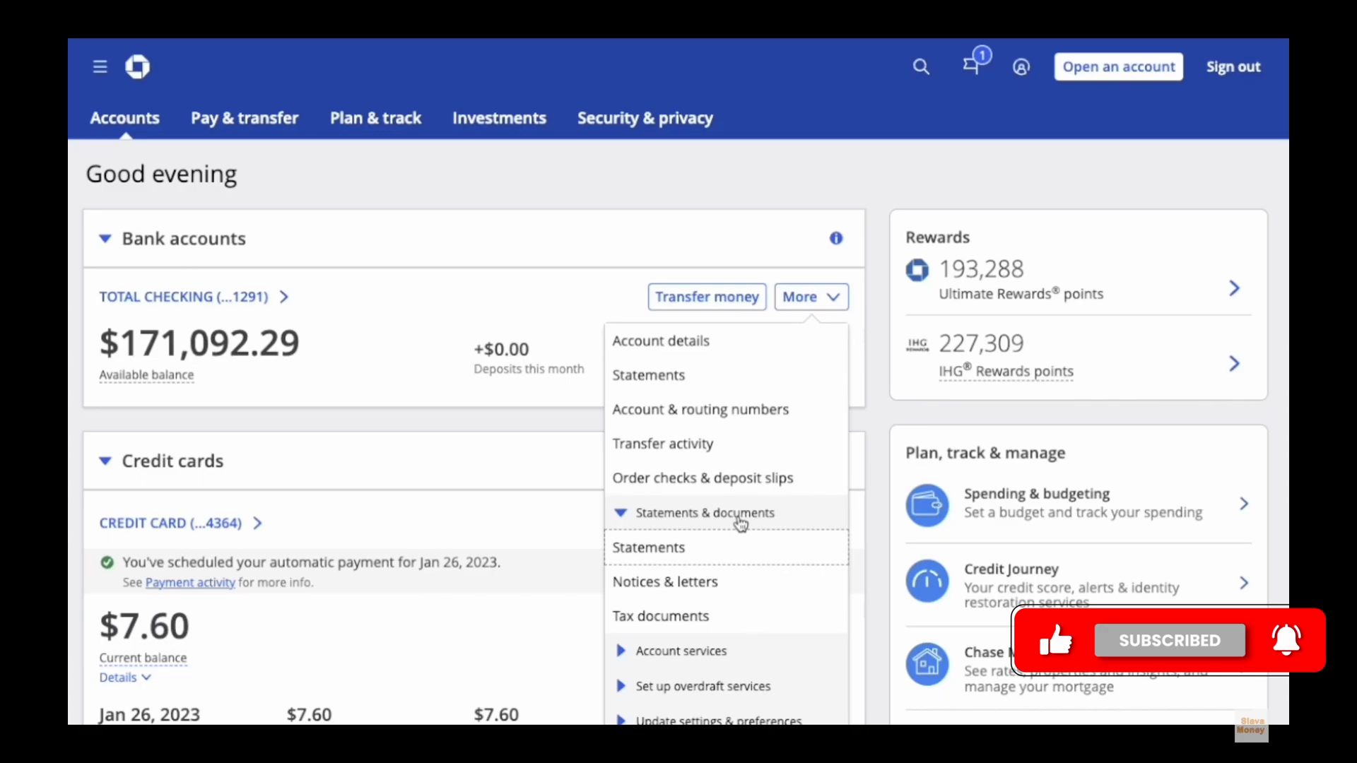
pyautogui.moveTo(714, 552)
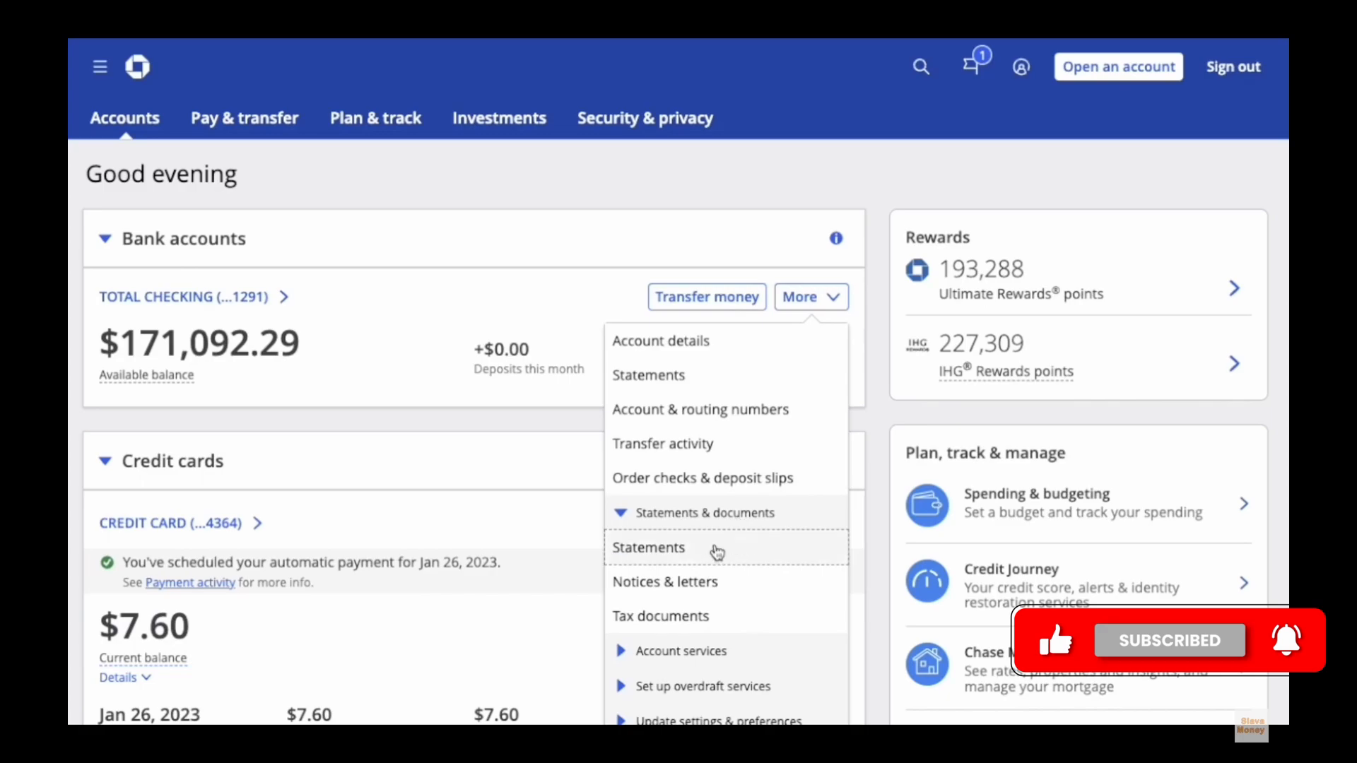
pyautogui.click(648, 547)
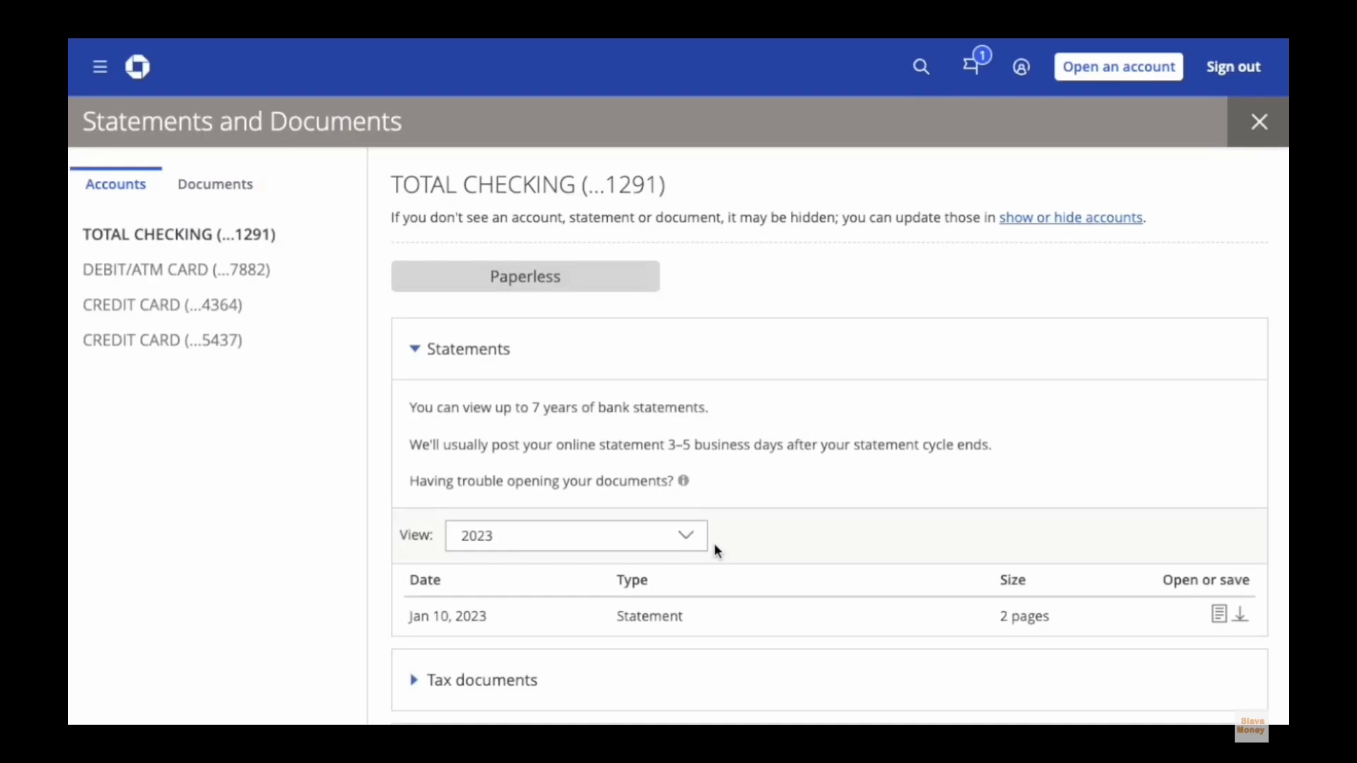
# Show the Open as PDF options for the January 10, 2023 statement
pyautogui.click(1218, 616)
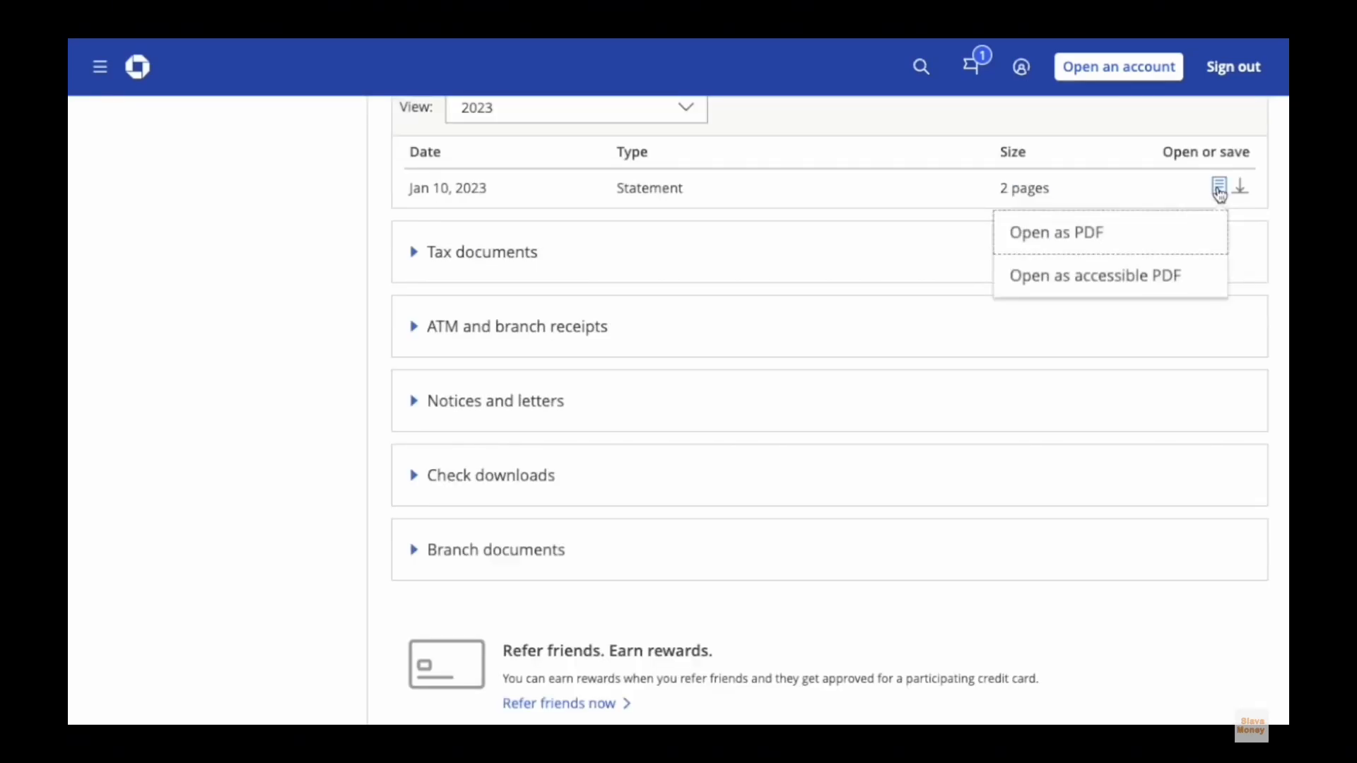